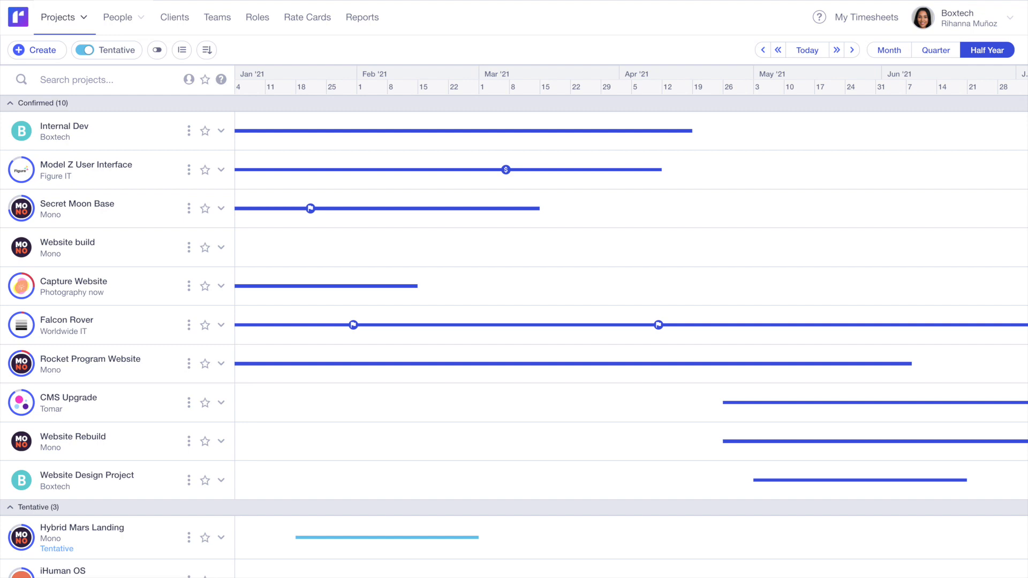
Step: Show the People capacity and workload chart with tentative work, filtered to the Developer role
left_click(116, 17)
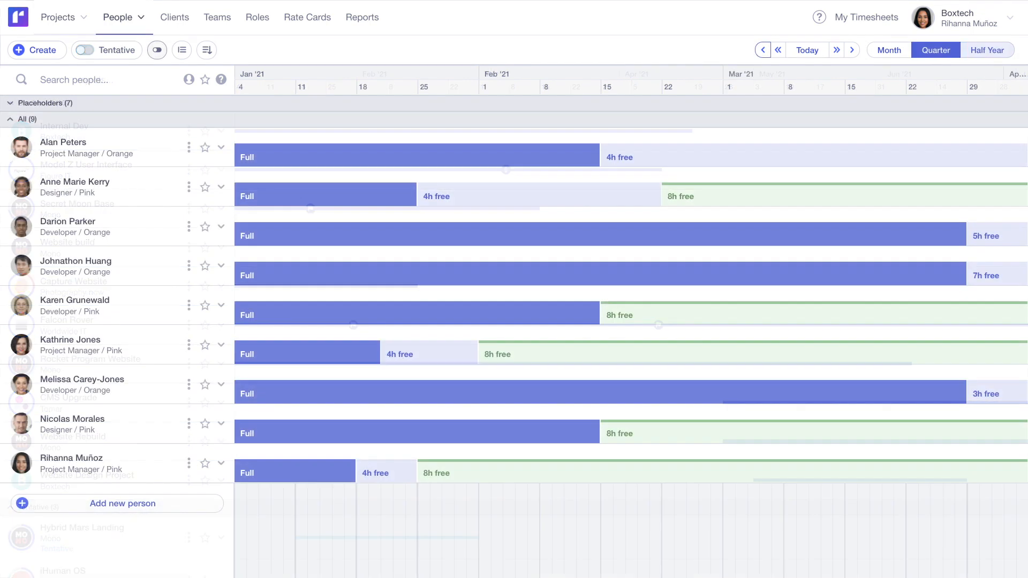
left_click(157, 49)
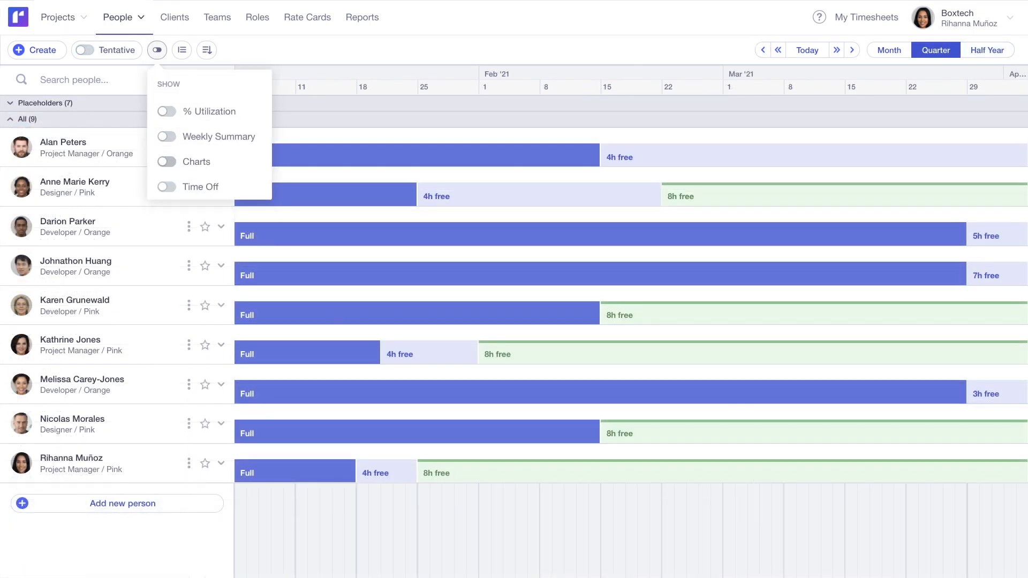
left_click(166, 161)
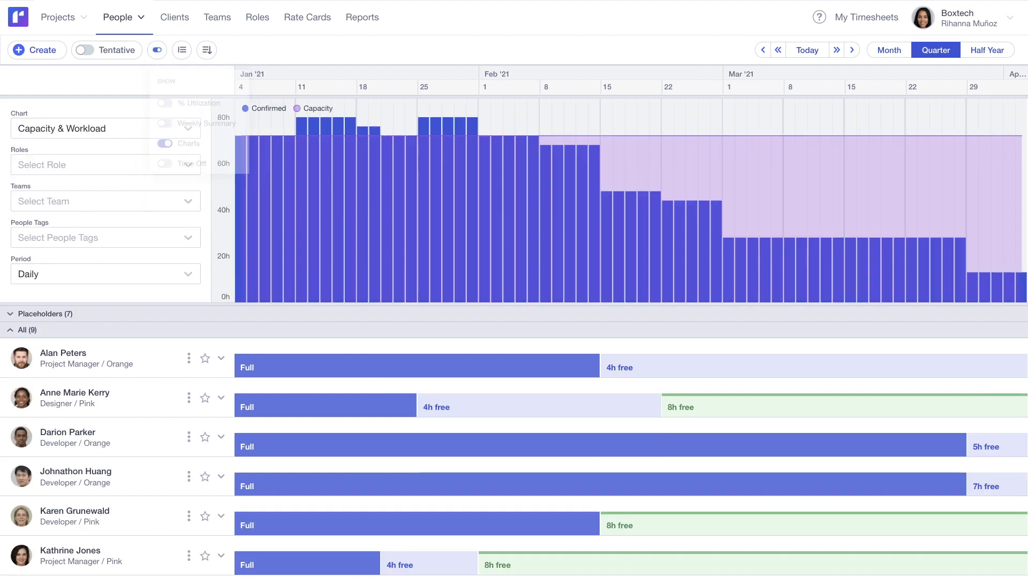
left_click(852, 50)
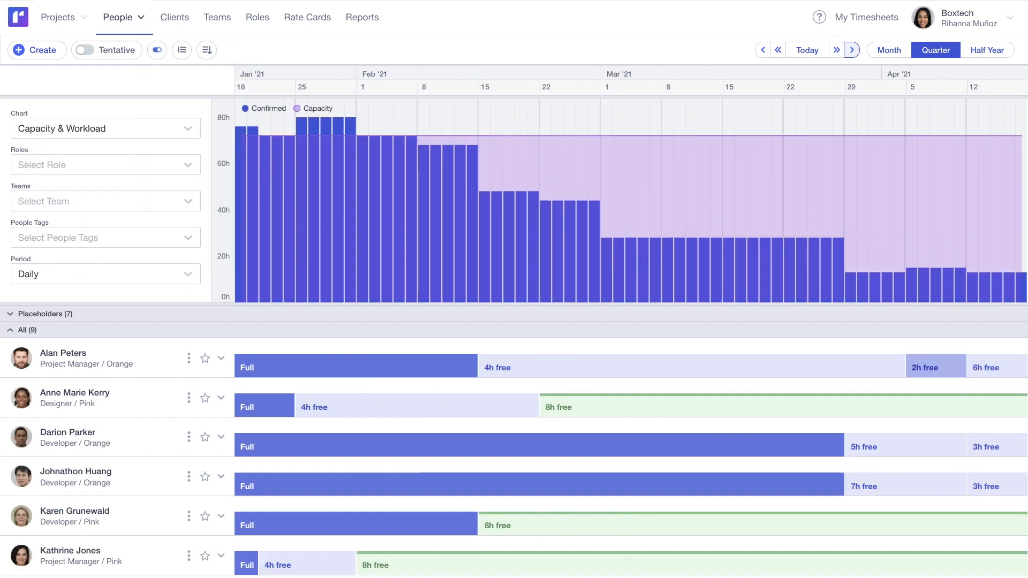
left_click(84, 50)
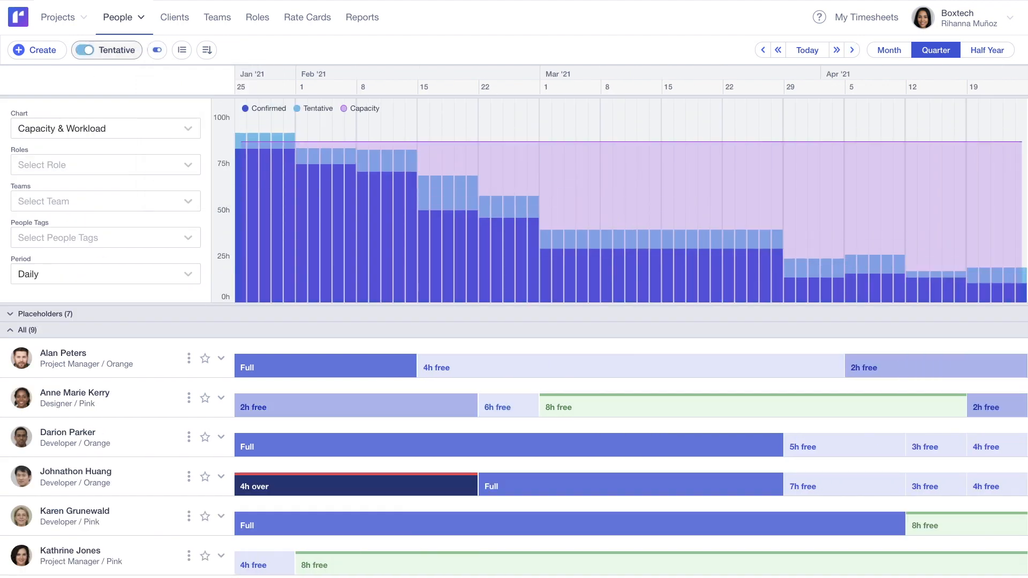
left_click(105, 164)
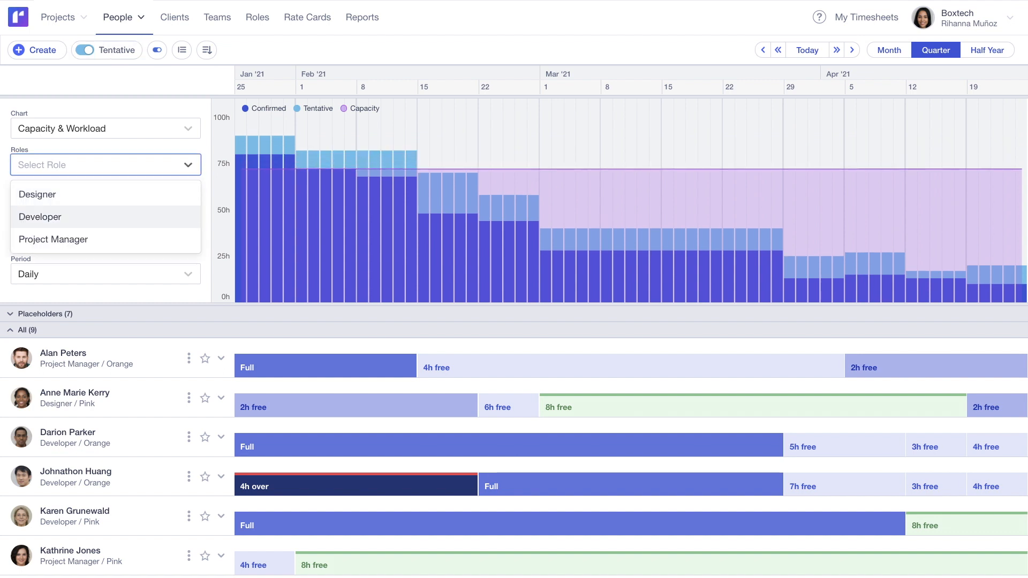
left_click(39, 216)
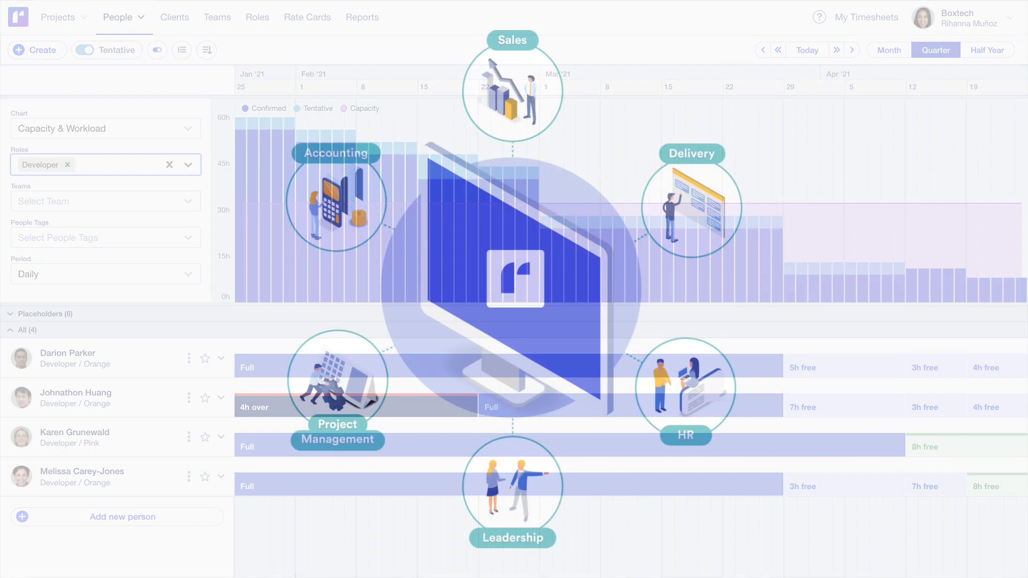
Step: Open the CMS Upgrade project and review its revenue against budget in money
left_click(80, 17)
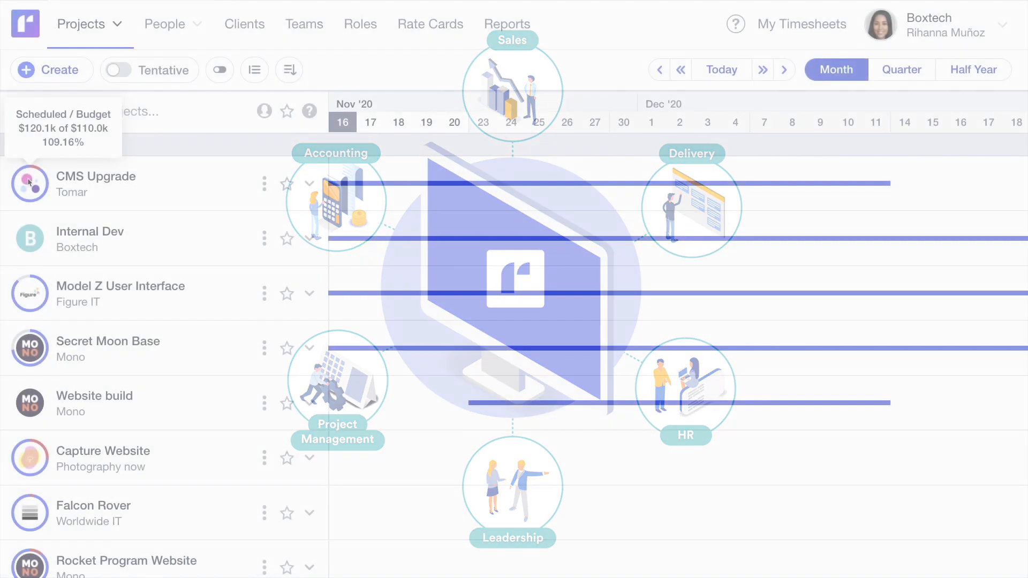
left_click(95, 175)
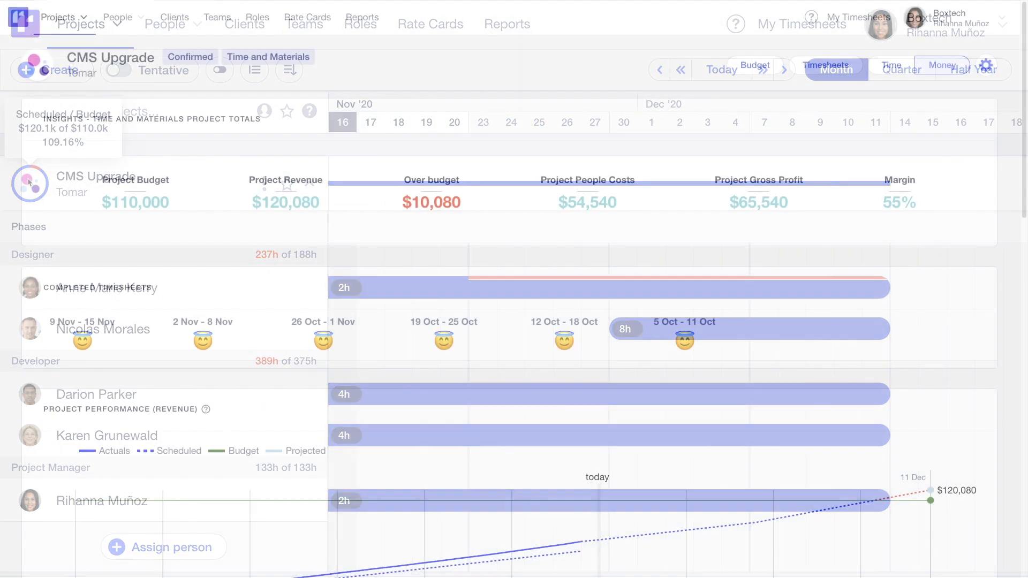
left_click(940, 64)
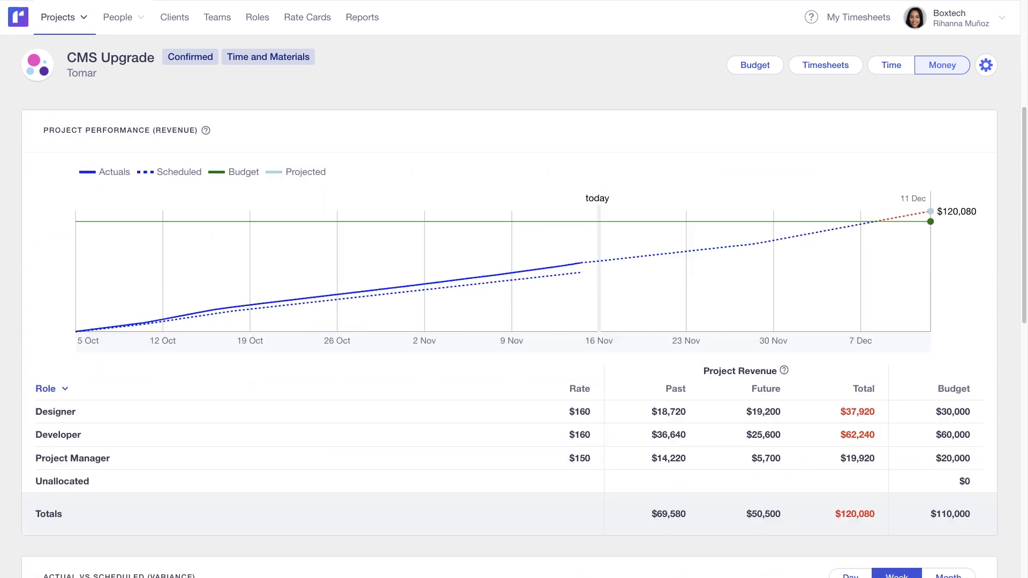
scroll("down", 3)
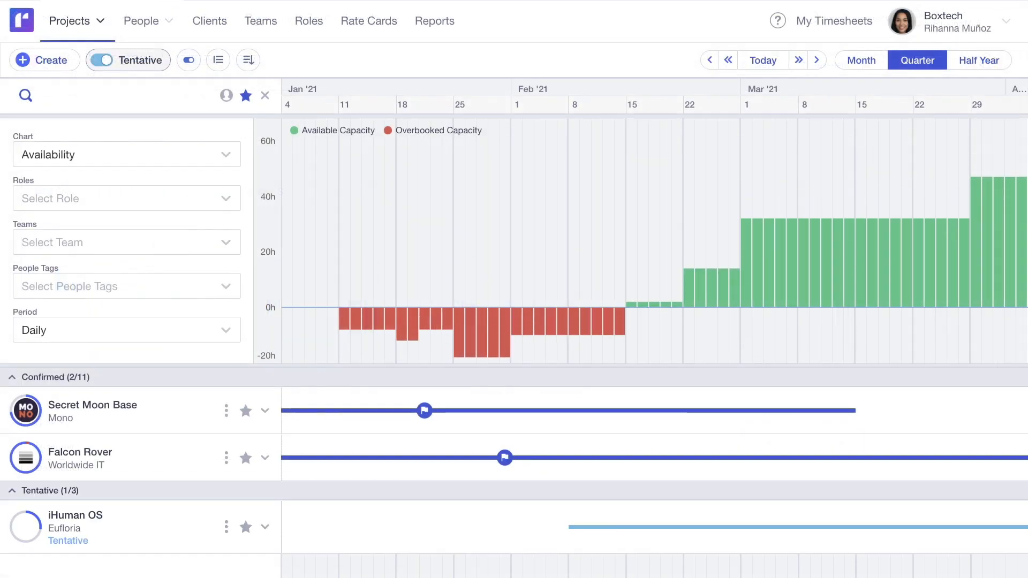
Step: Switch the projects chart to Utilization, showing billable and non-billable percentages
left_click(126, 154)
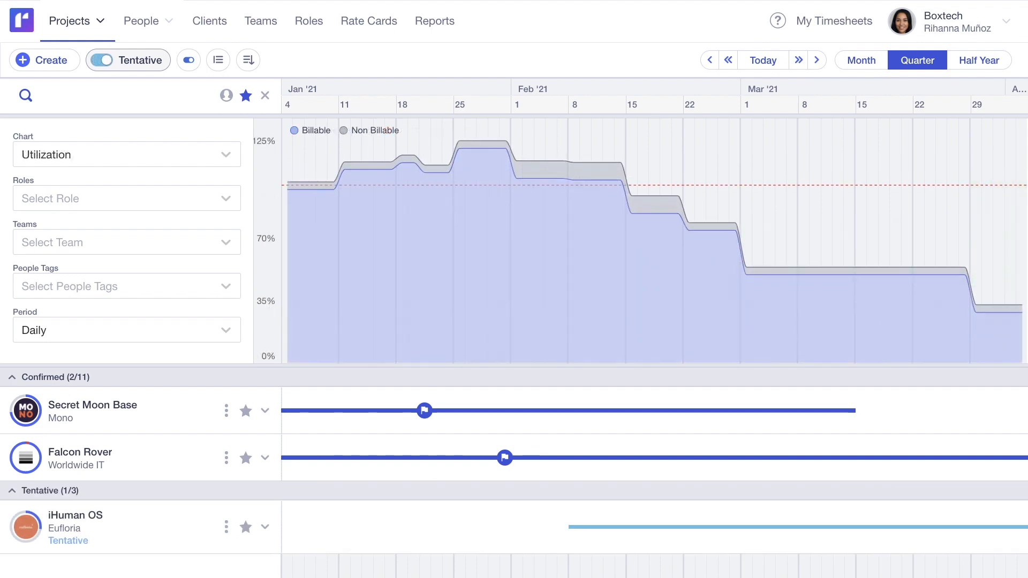
left_click(434, 20)
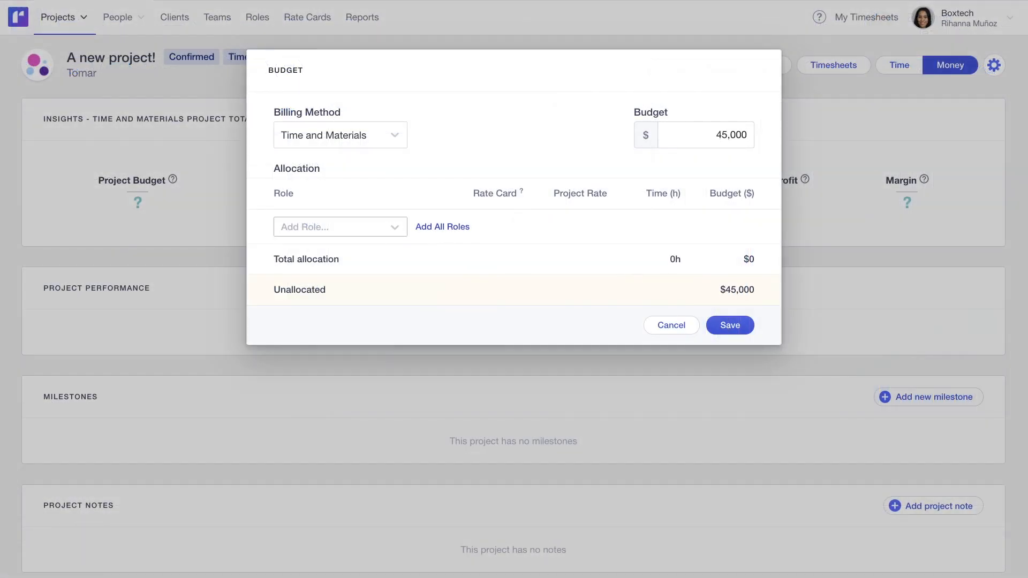
Step: Add all roles to the new project's budget and assign a person with saved daily hours
left_click(340, 226)
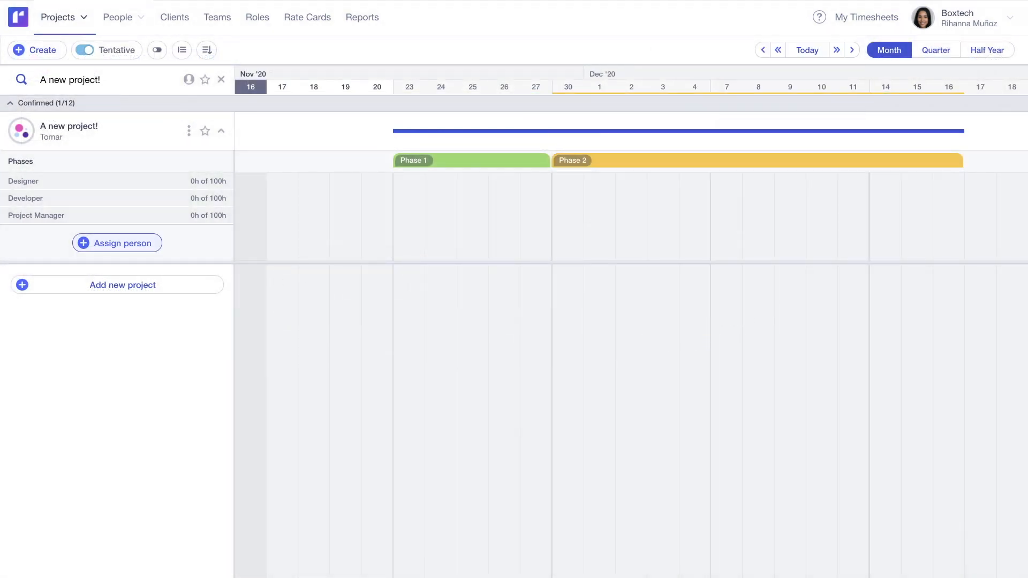
left_click(116, 242)
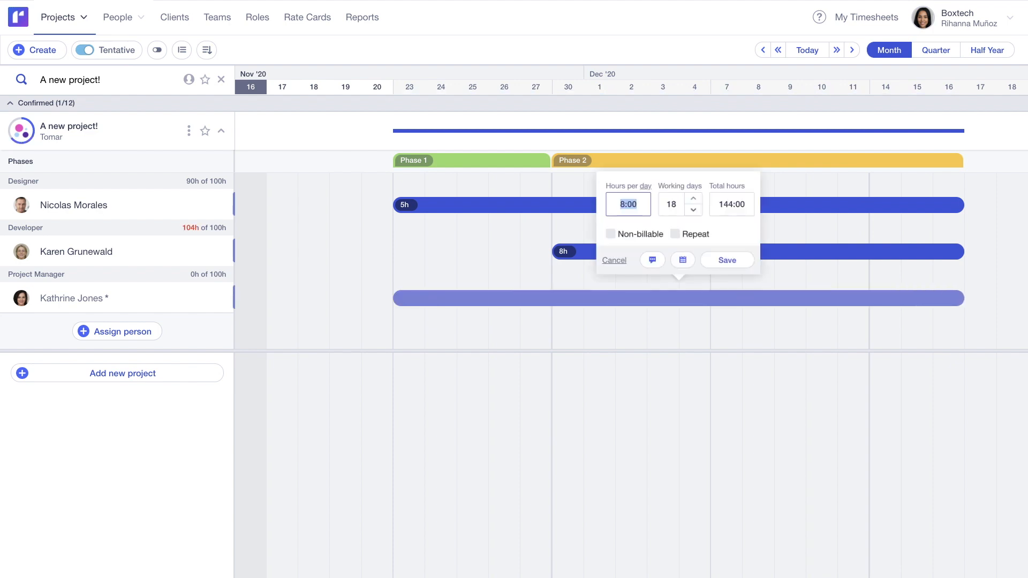
left_click(726, 260)
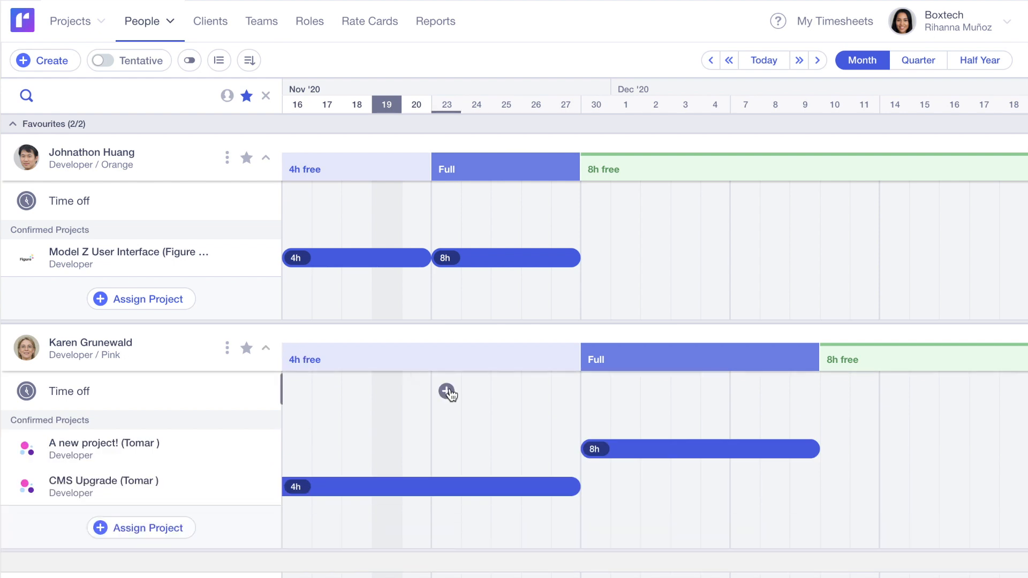
Step: Transfer Karen's assignment to developer Johnathon, then enter 30 actual hours in the timesheet
right_click(699, 449)
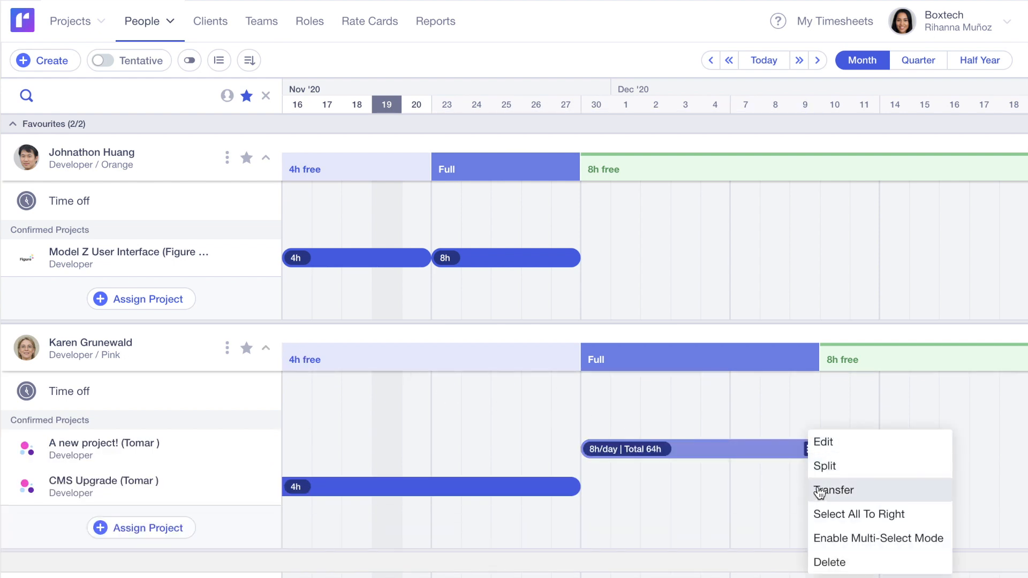
left_click(832, 490)
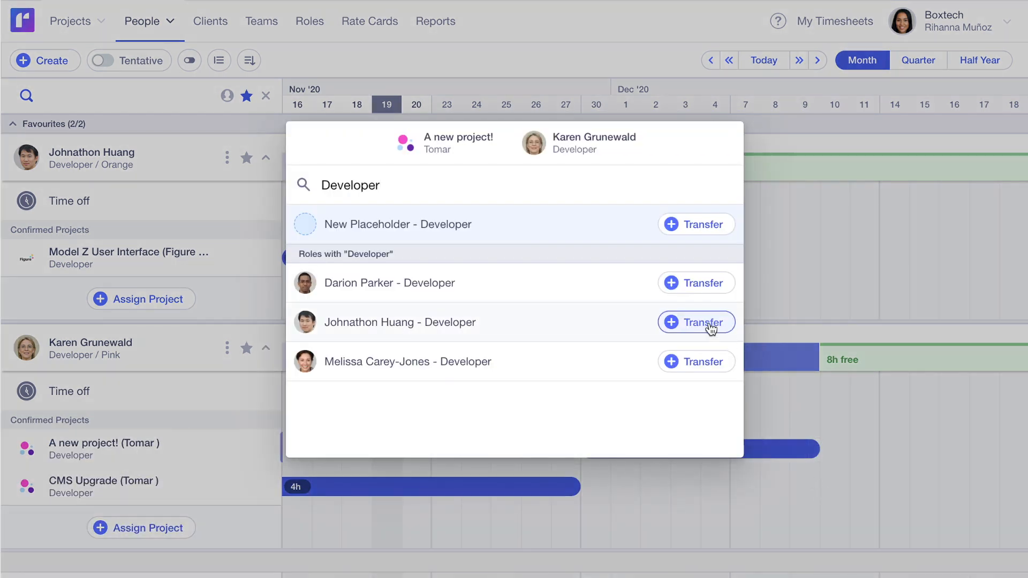
left_click(695, 322)
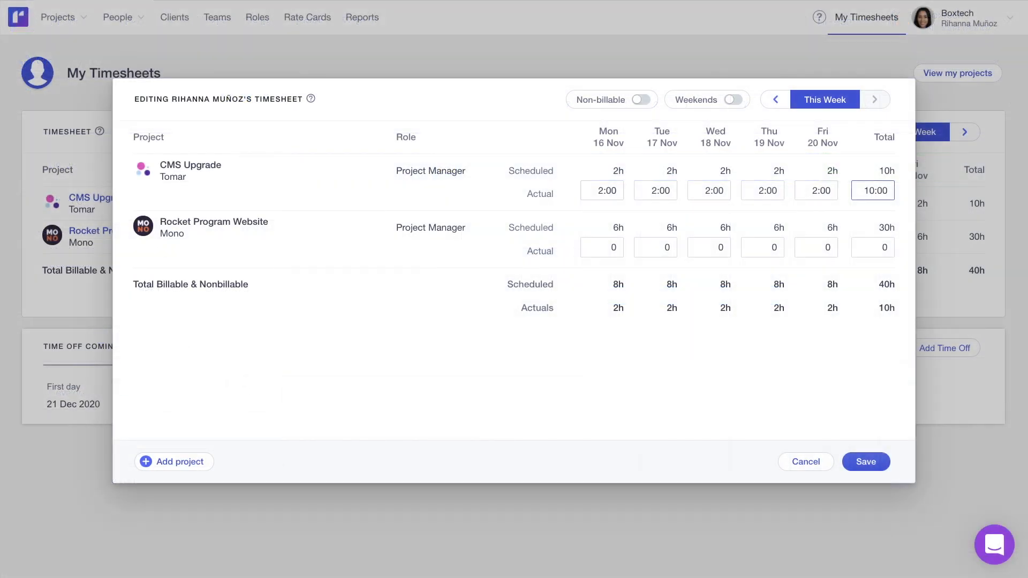
type("30:00")
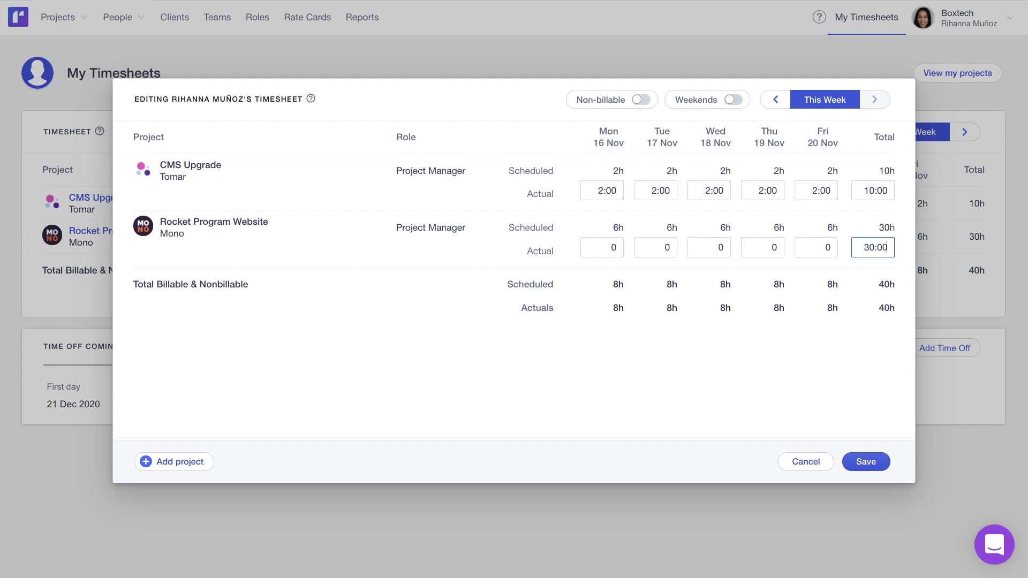